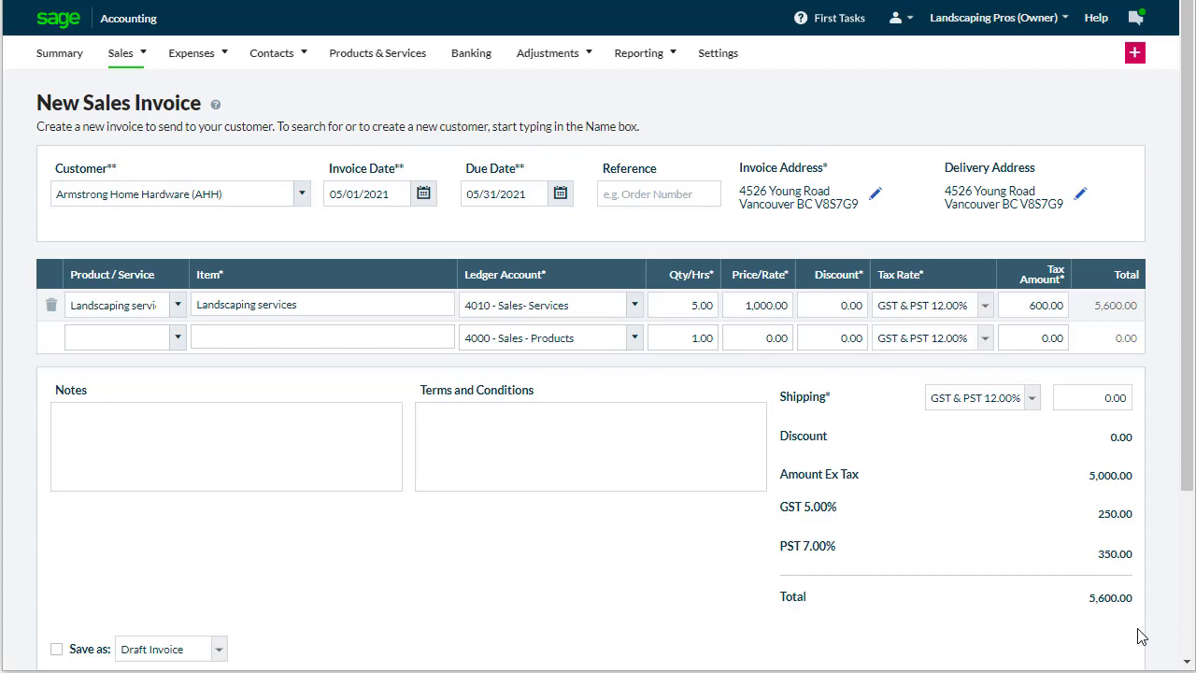
- Check the 5,600.00 landscaping invoice for Armstrong Home Hardware and save it
left_click(682, 303)
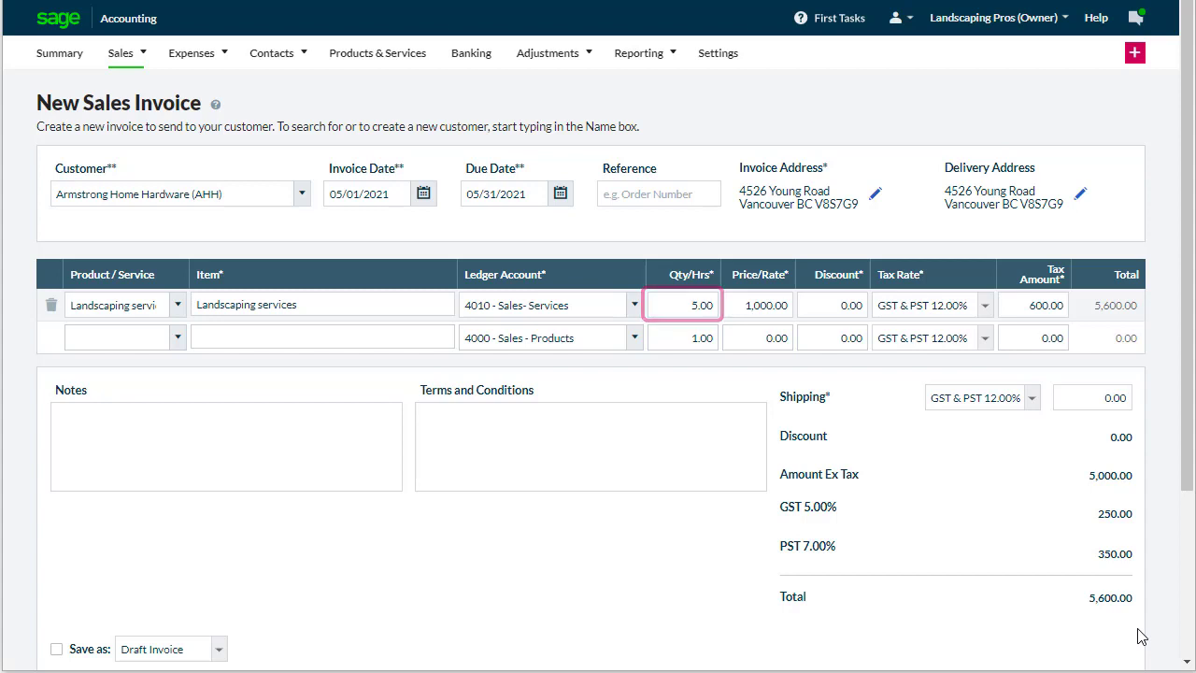
left_click(365, 194)
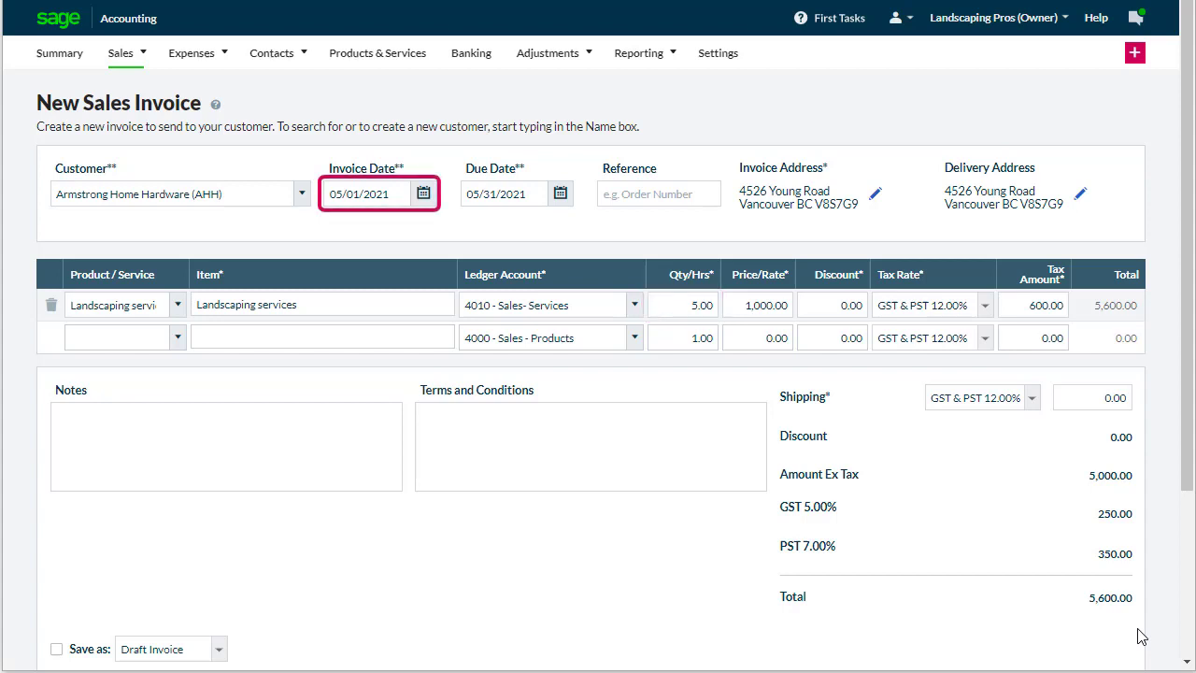
left_click(757, 304)
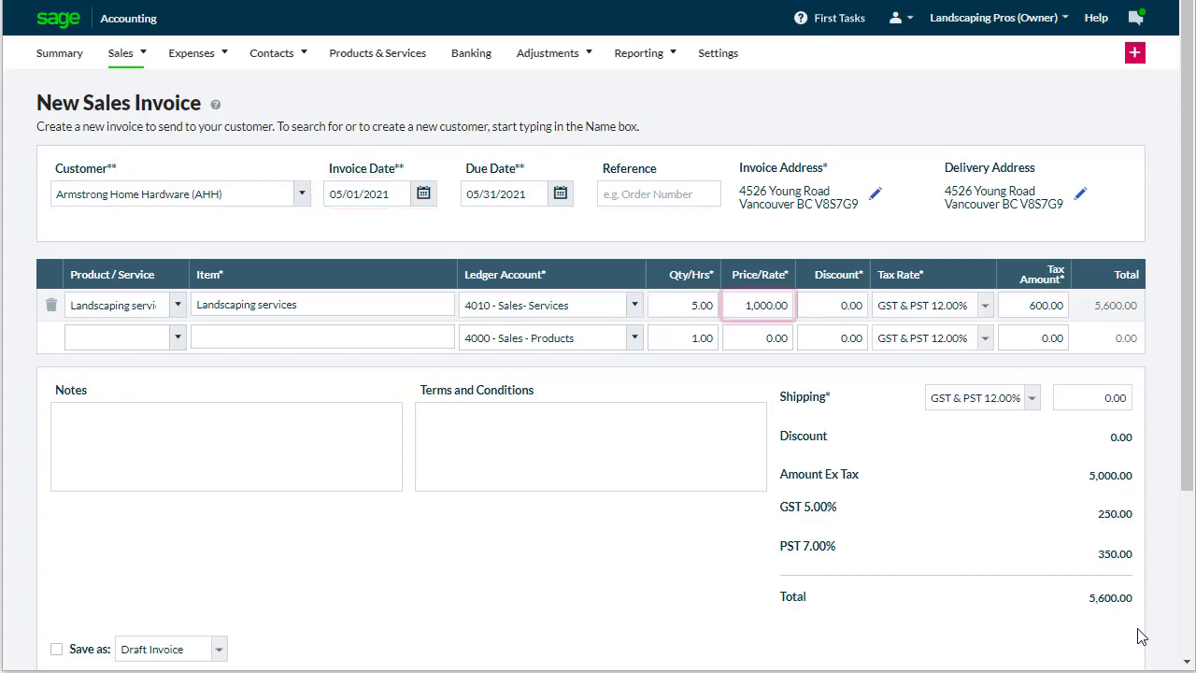
left_click(757, 304)
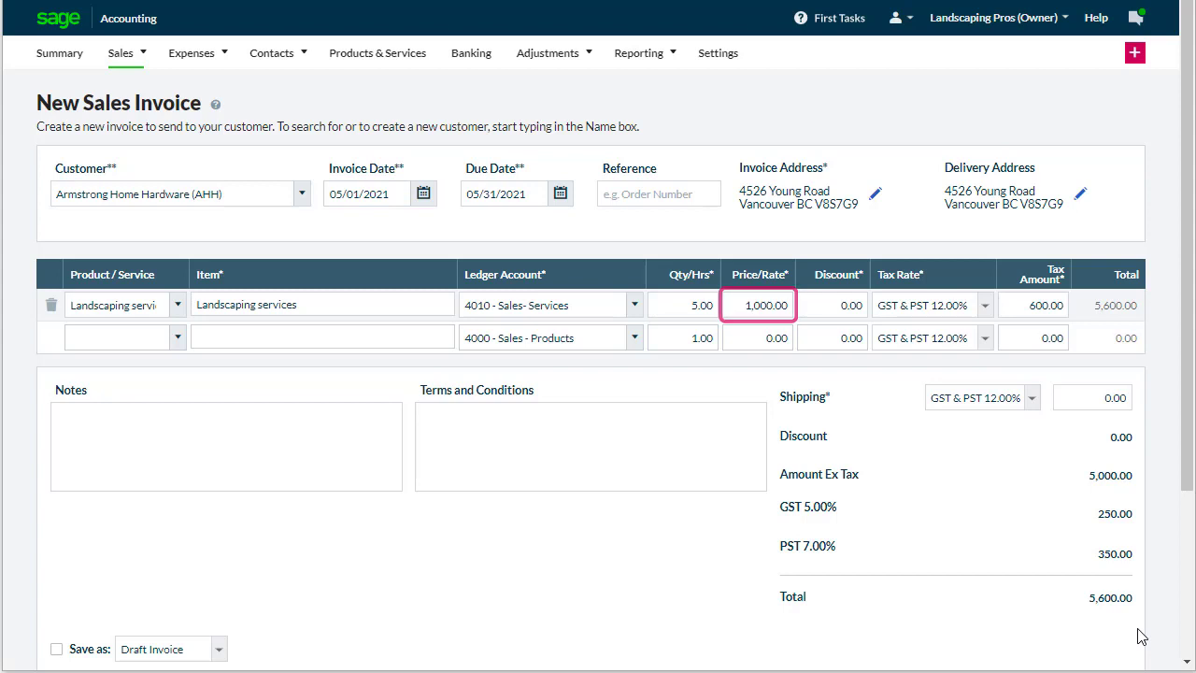
scroll("down", 3)
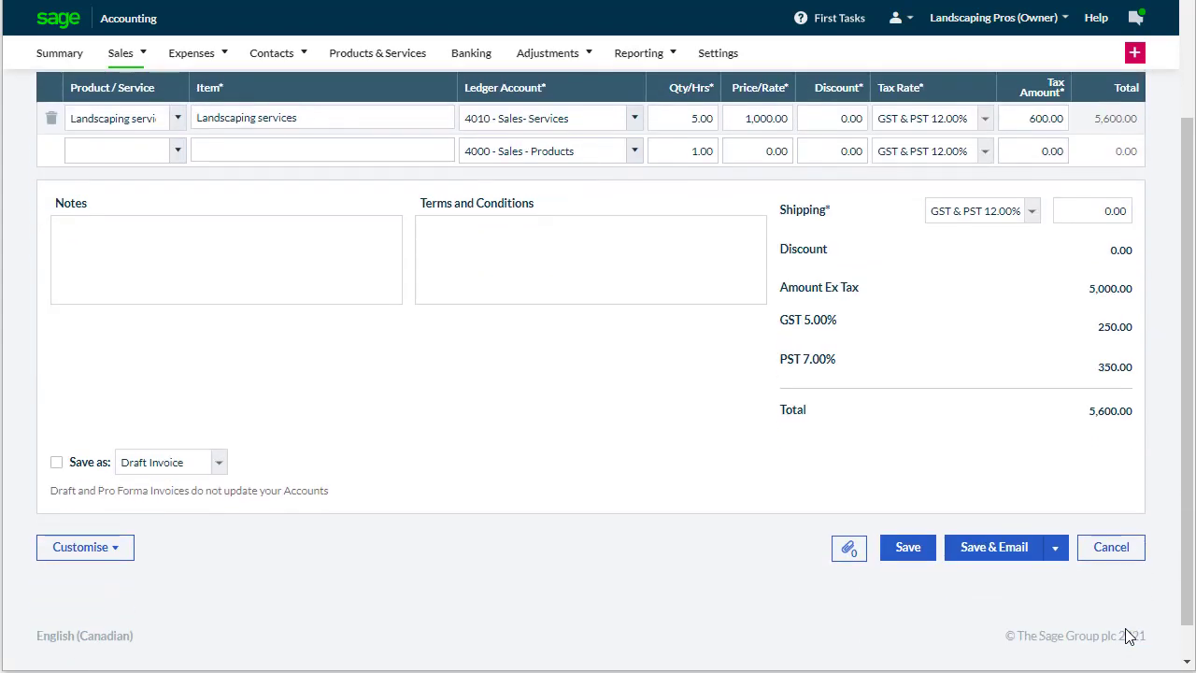
left_click(906, 547)
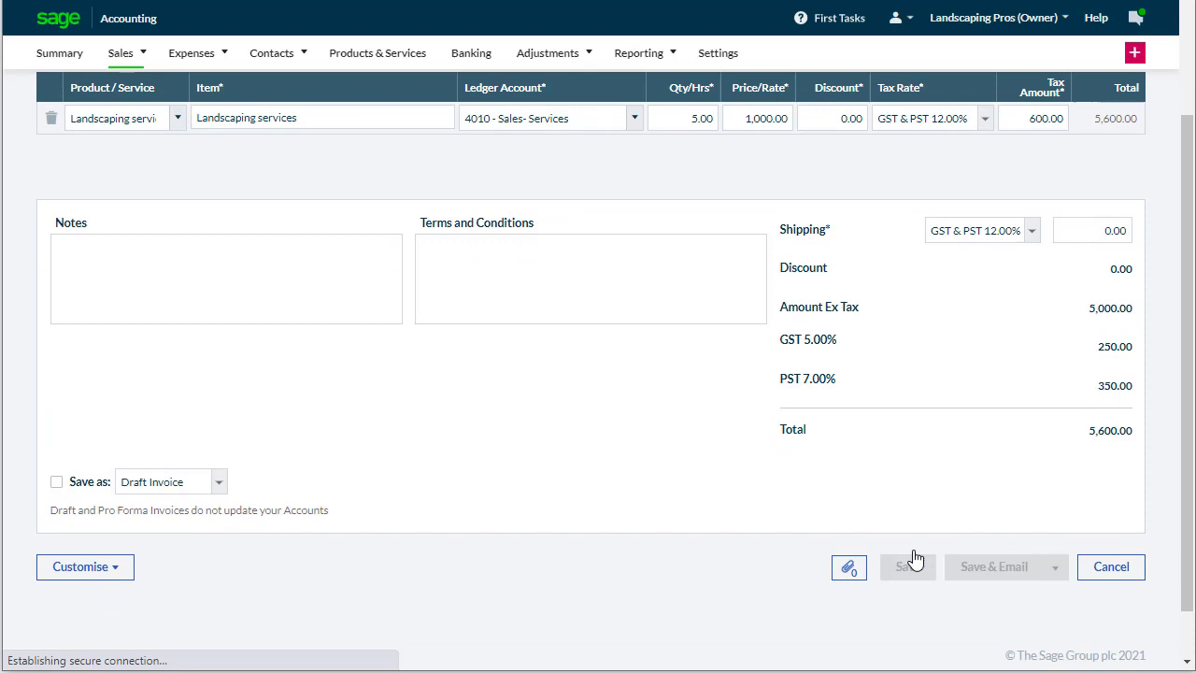
- Set up saved invoice SI-5 as a recurring sales invoice
left_click(906, 566)
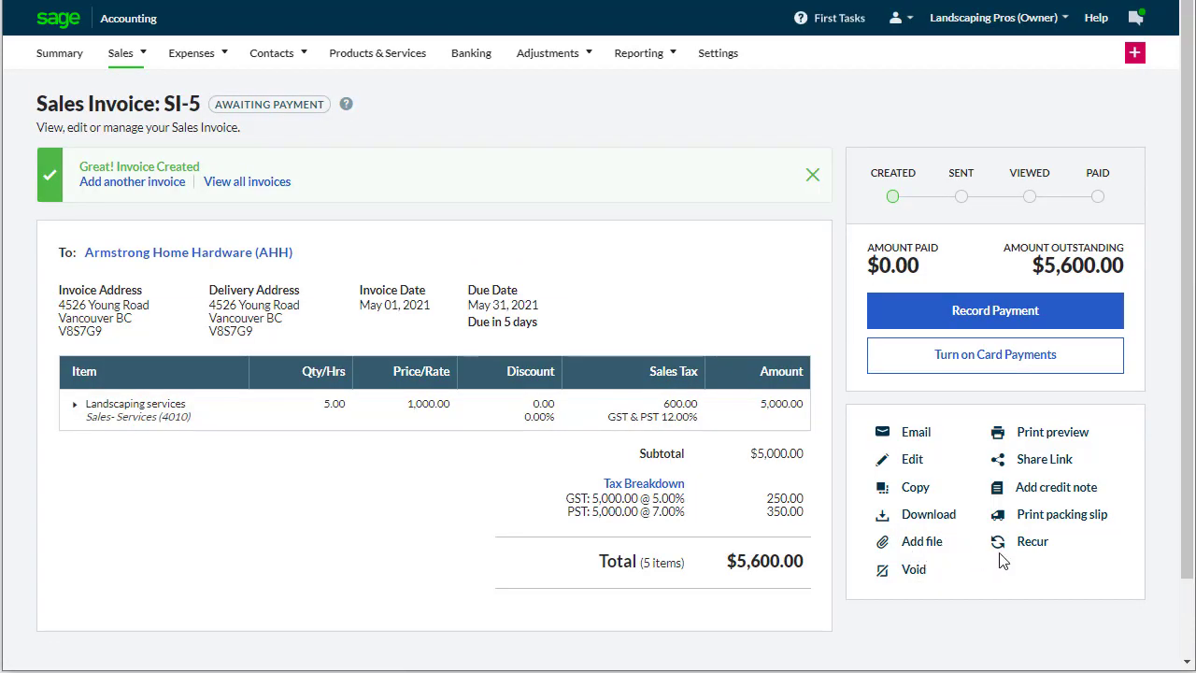
mouse_move(1037, 570)
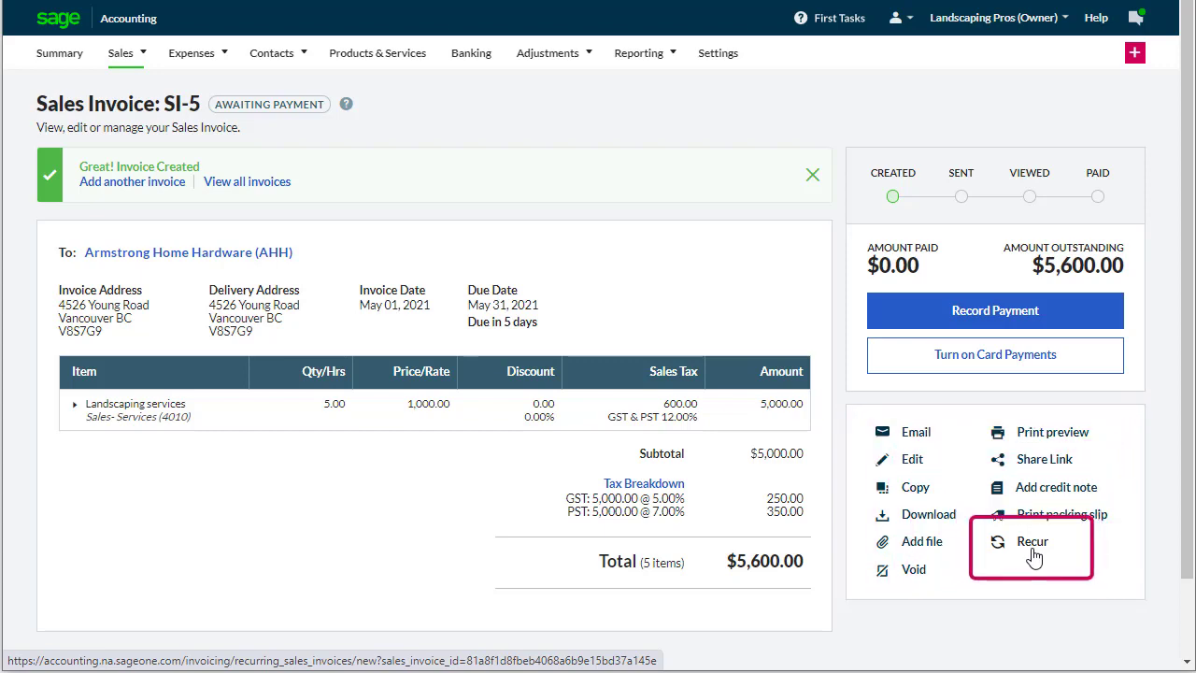
left_click(1032, 541)
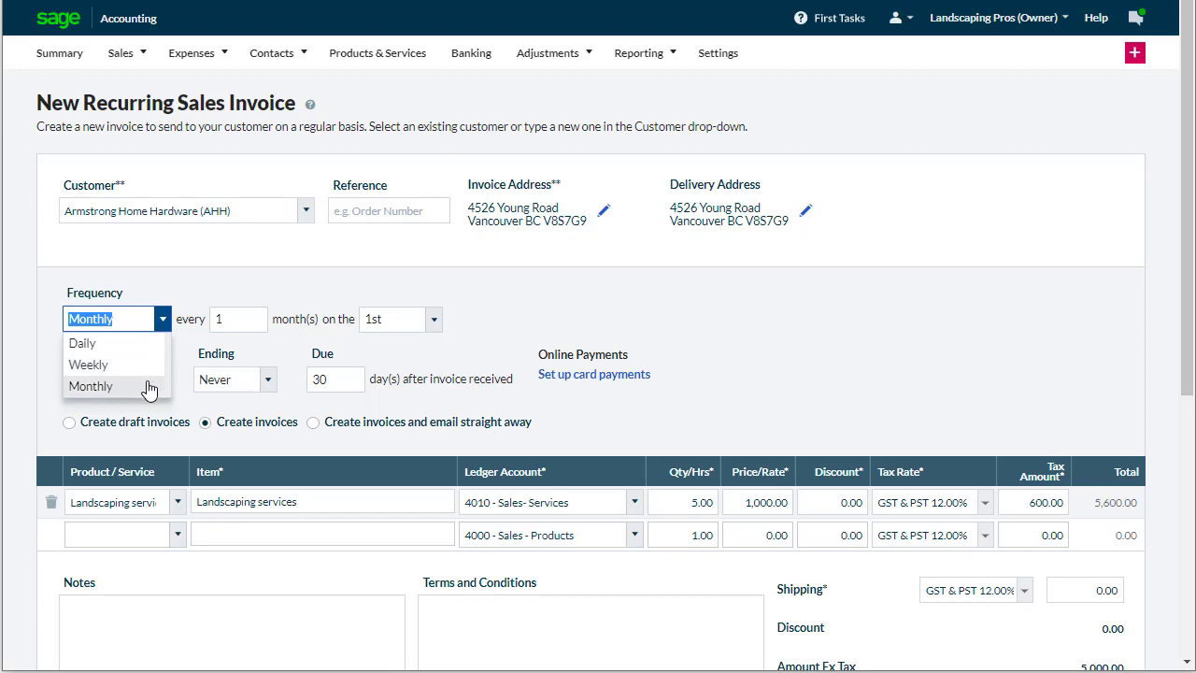
- Keep the recurrence monthly, every 1 month, and open the 05/26/2021 starting date picker
left_click(91, 386)
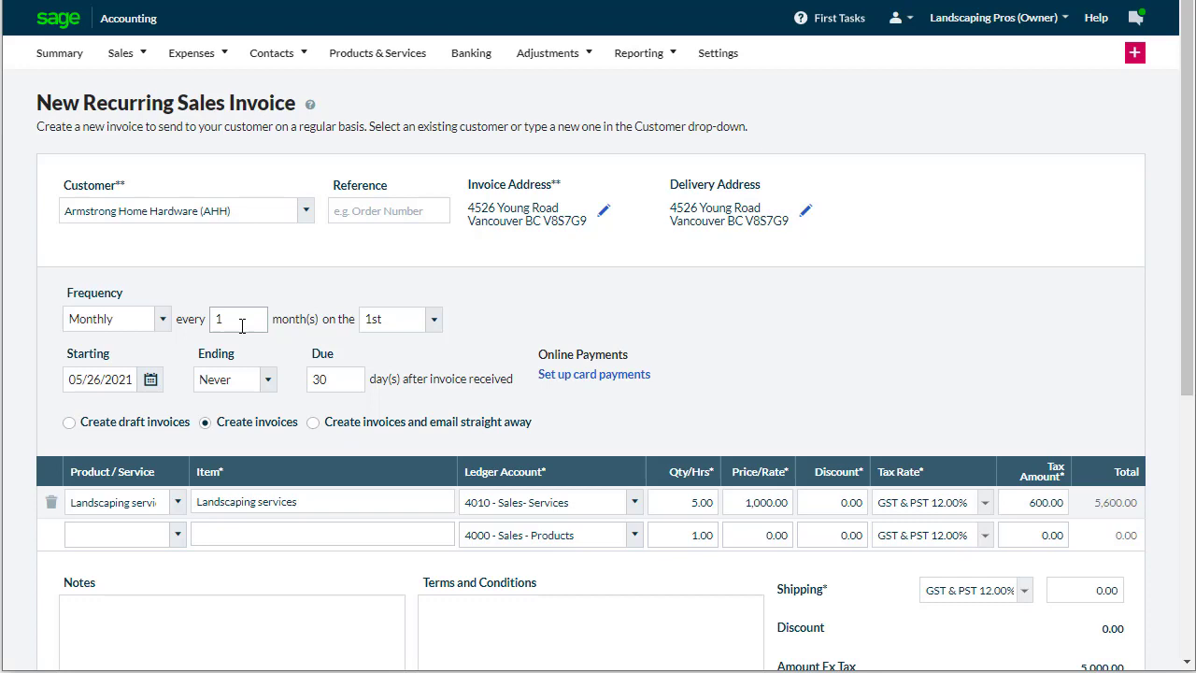
left_click(239, 319)
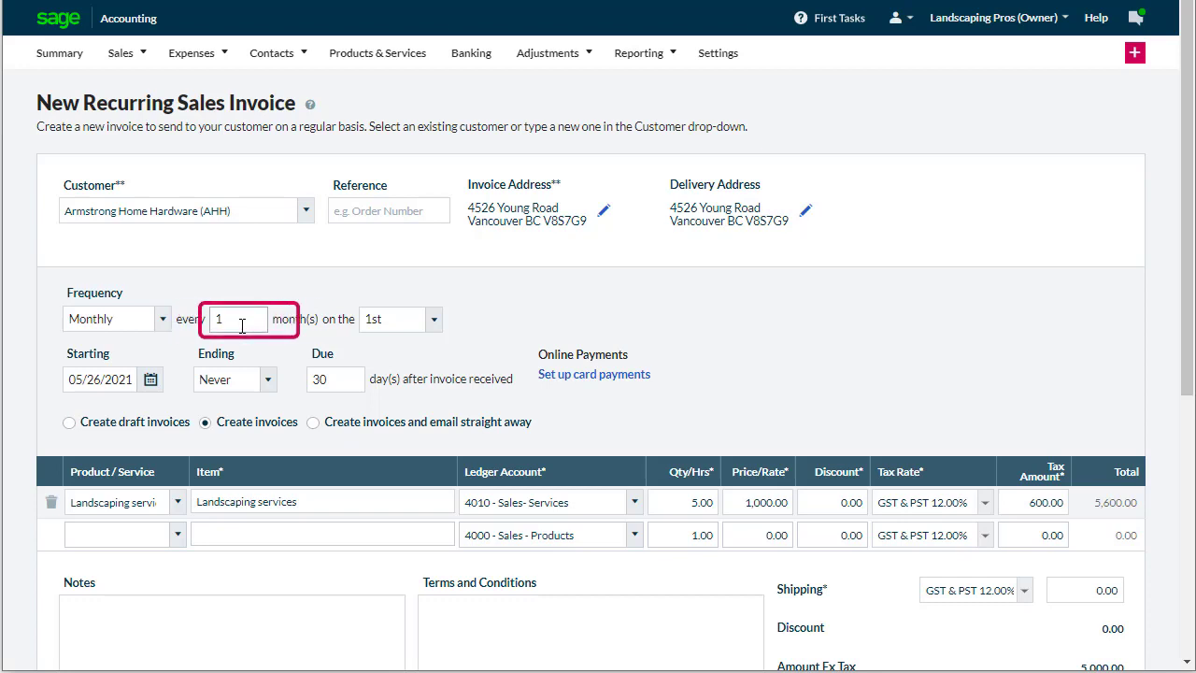
left_click(151, 379)
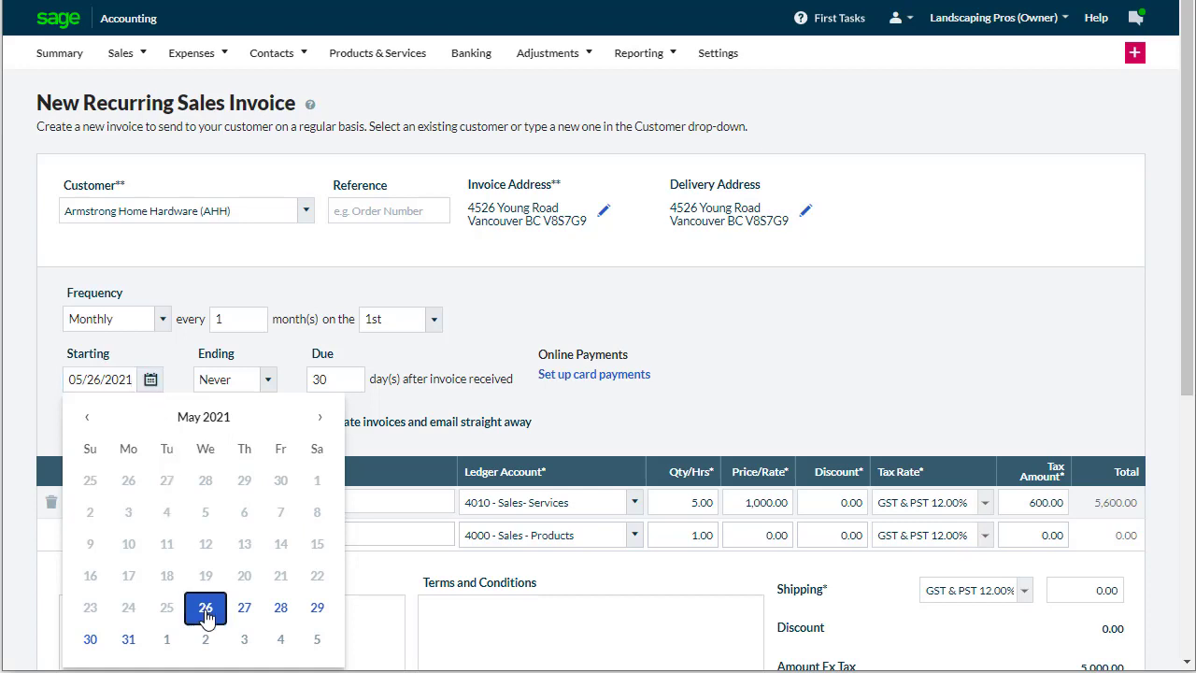
- Keep May 26, 2021 as the start date and end recurrence after 11 occurrences
left_click(206, 607)
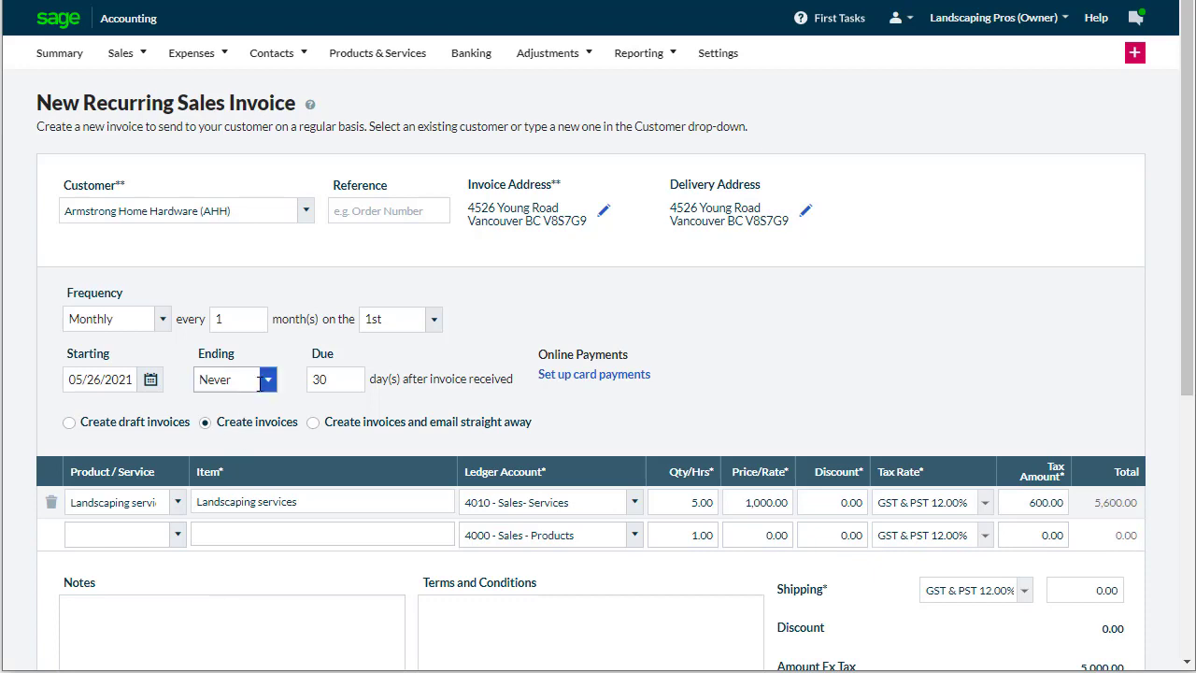
left_click(268, 379)
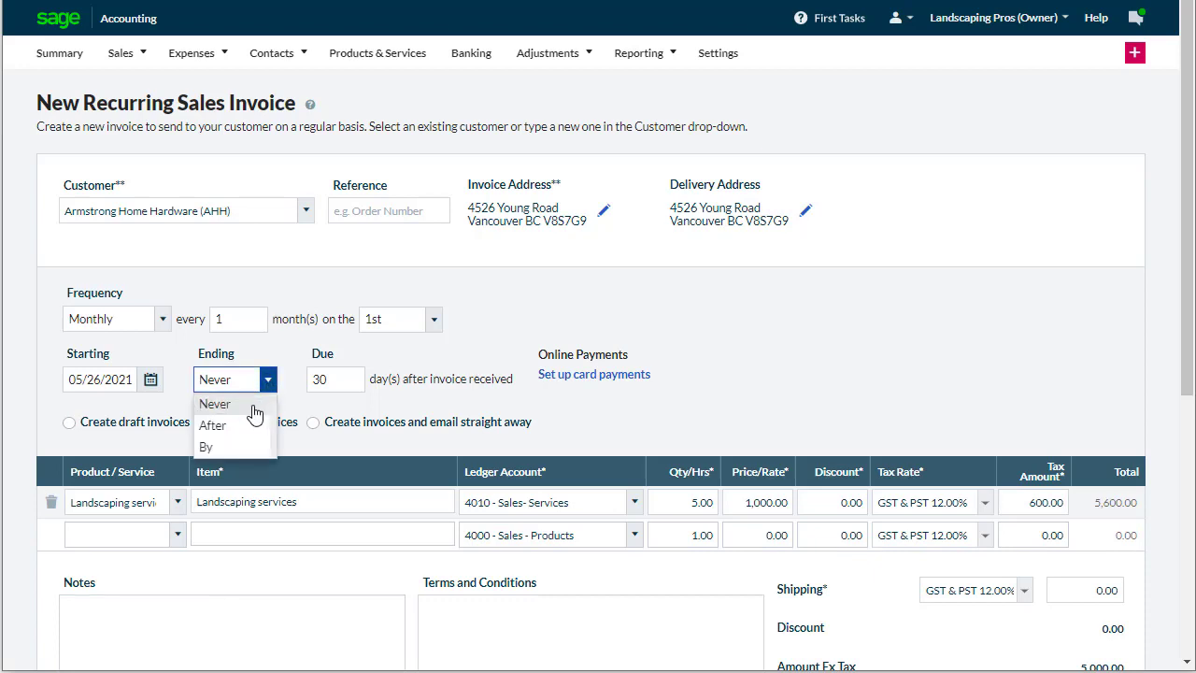
mouse_move(249, 413)
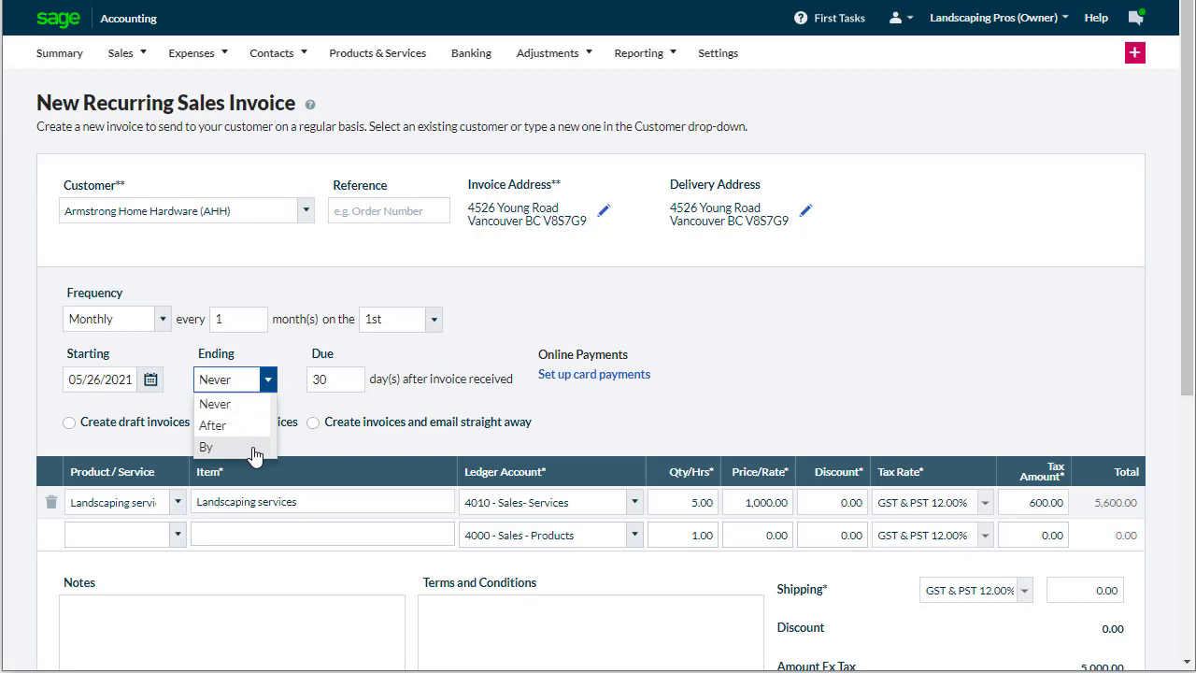
mouse_move(213, 425)
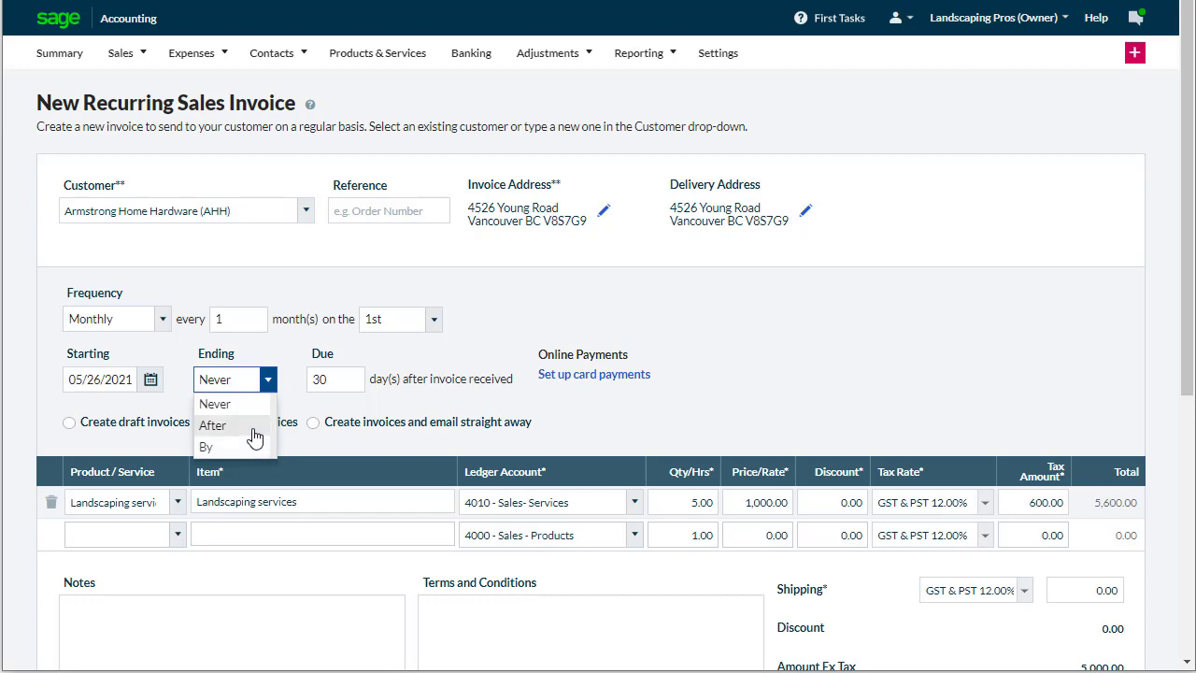
left_click(212, 425)
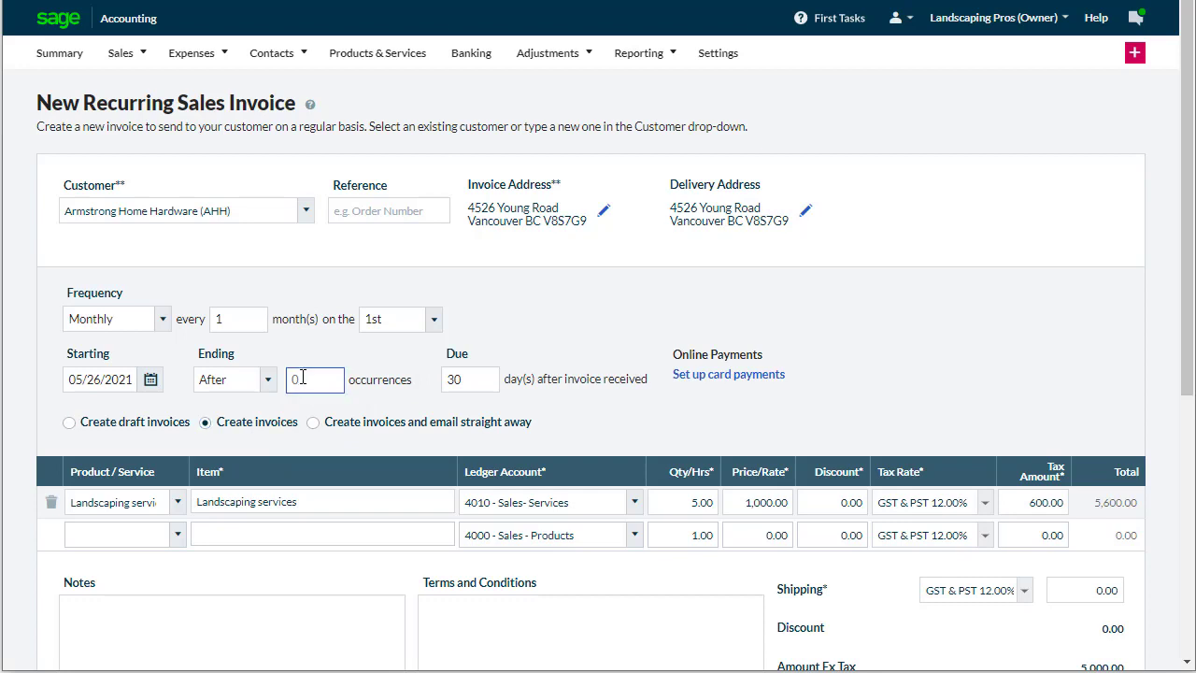
type("11")
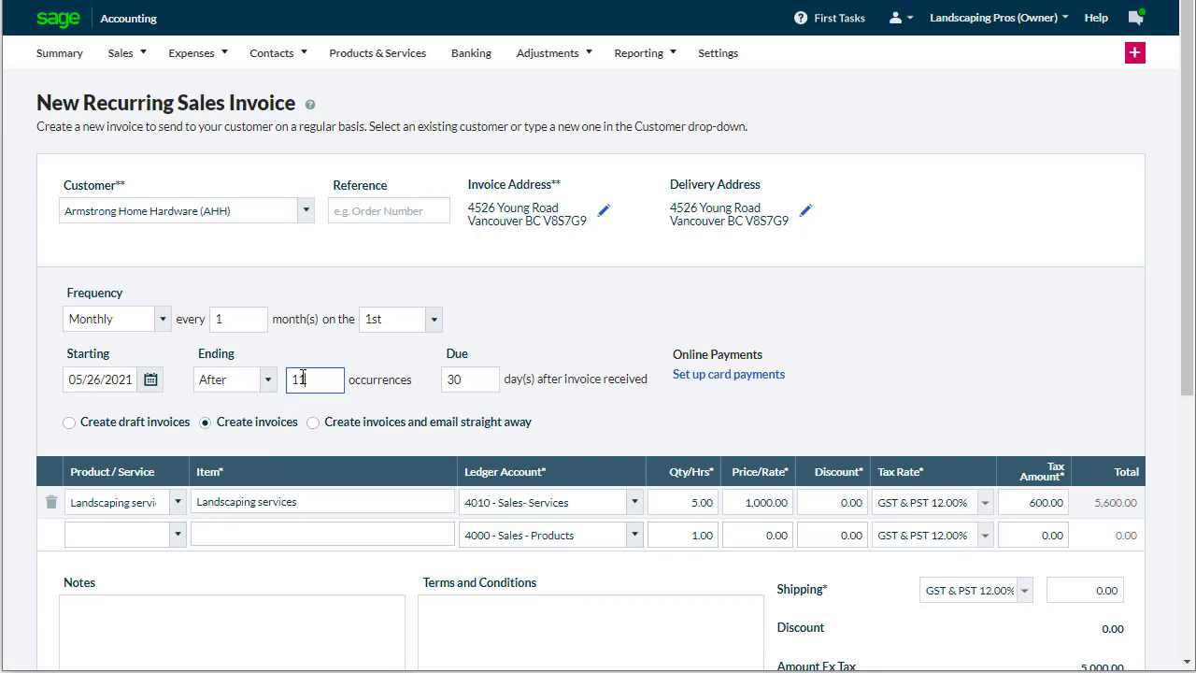
mouse_move(419, 384)
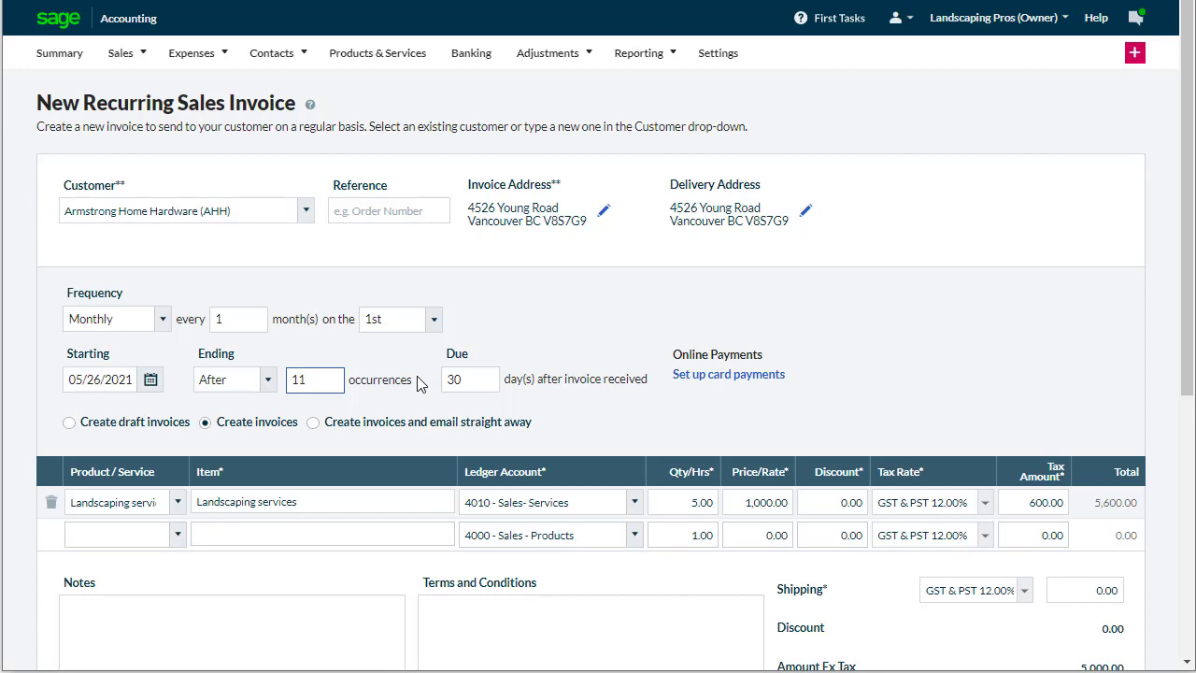
left_click(470, 378)
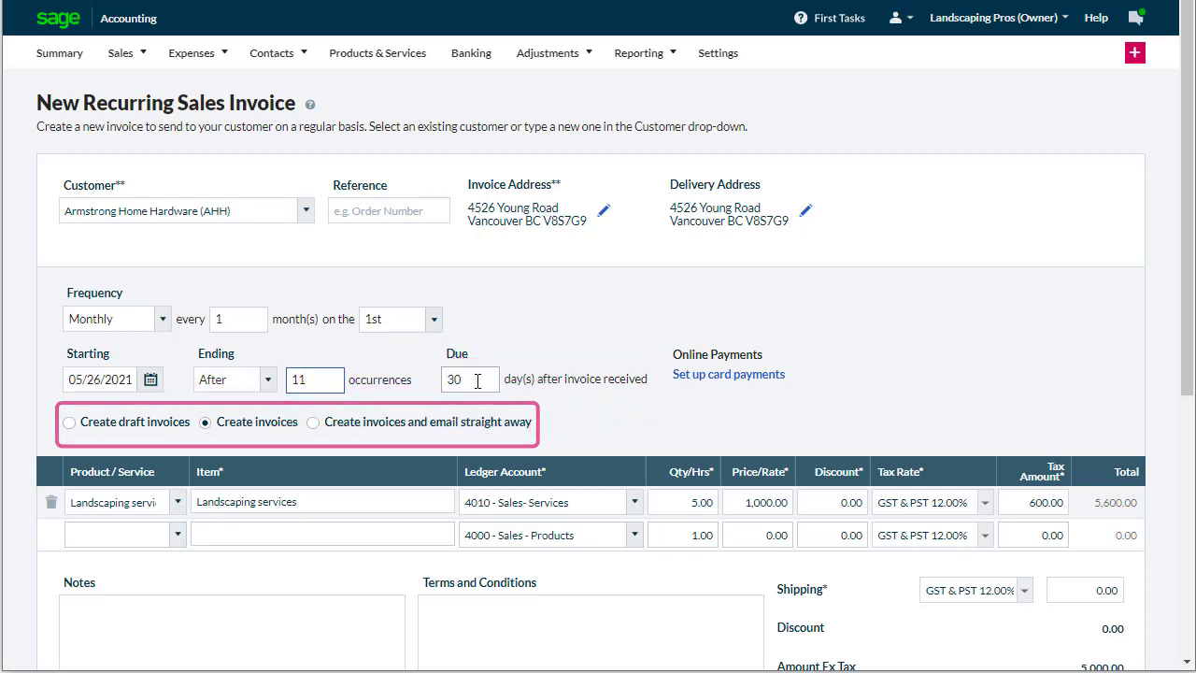
- Save the monthly Armstrong Home Hardware recurring invoice, ending Apr 01 2022
scroll("down", 3)
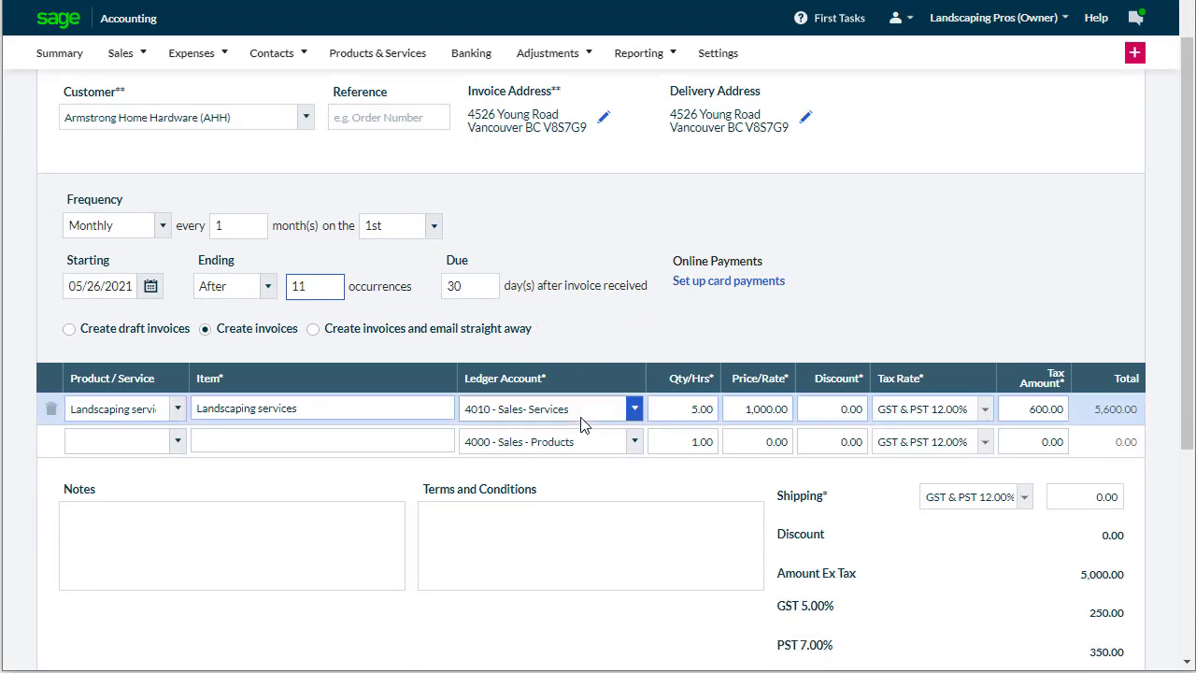
scroll("down", 3)
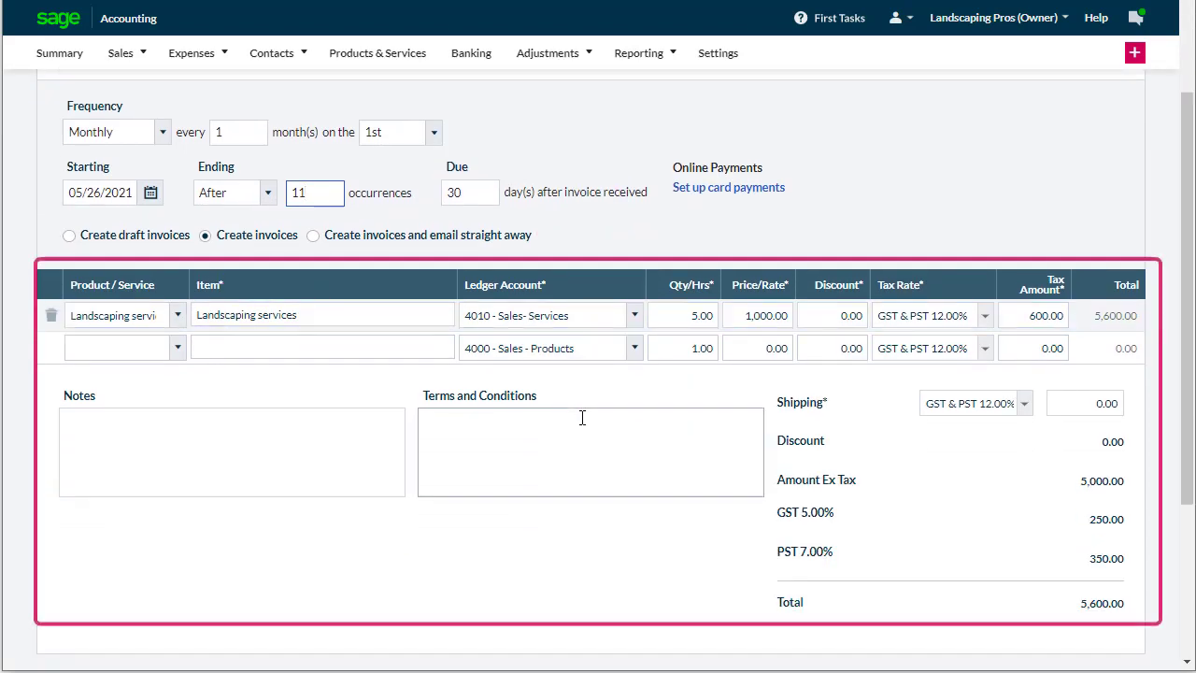
scroll("down", 3)
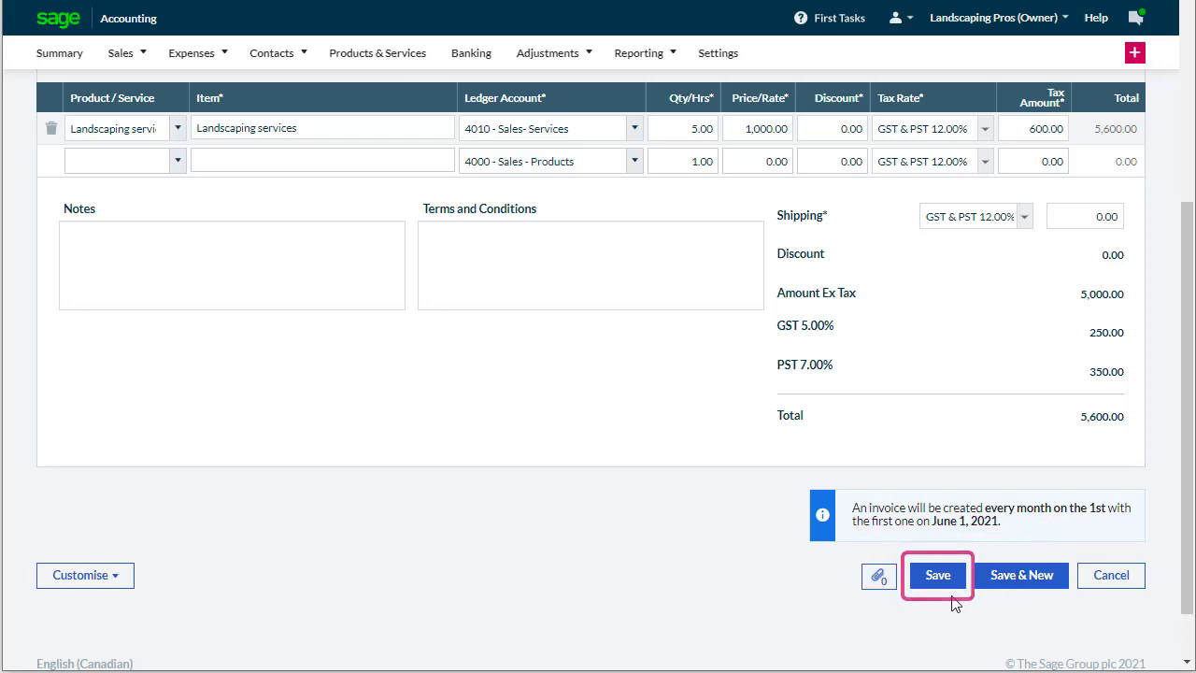
left_click(937, 575)
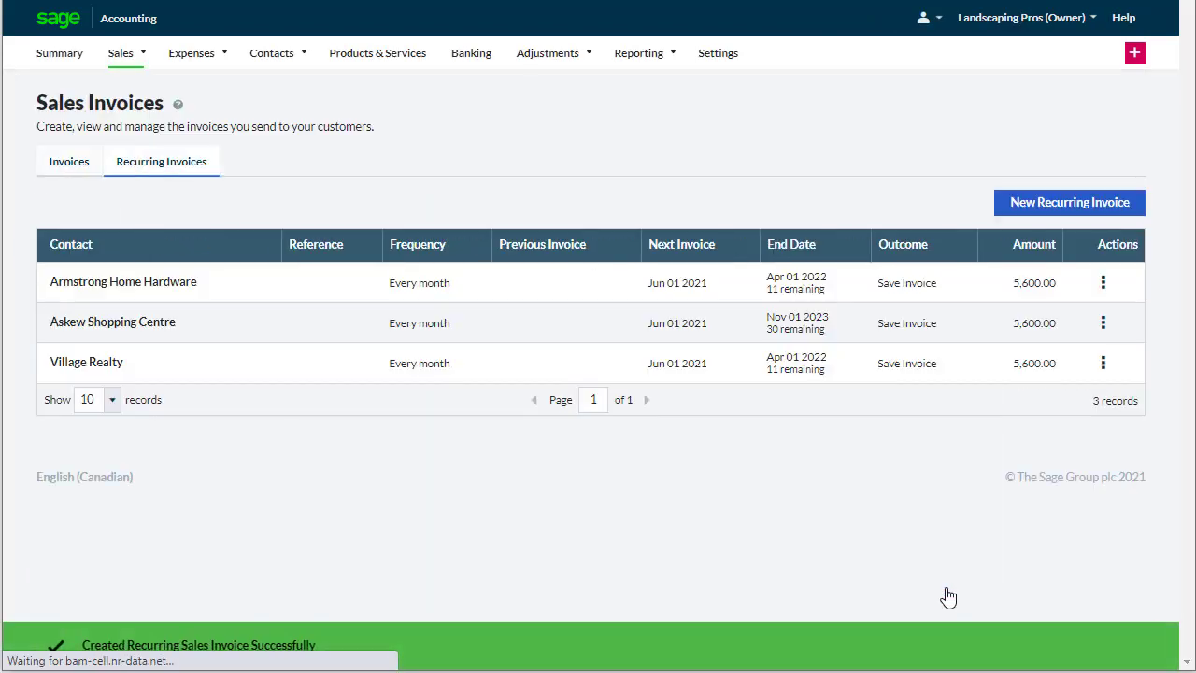